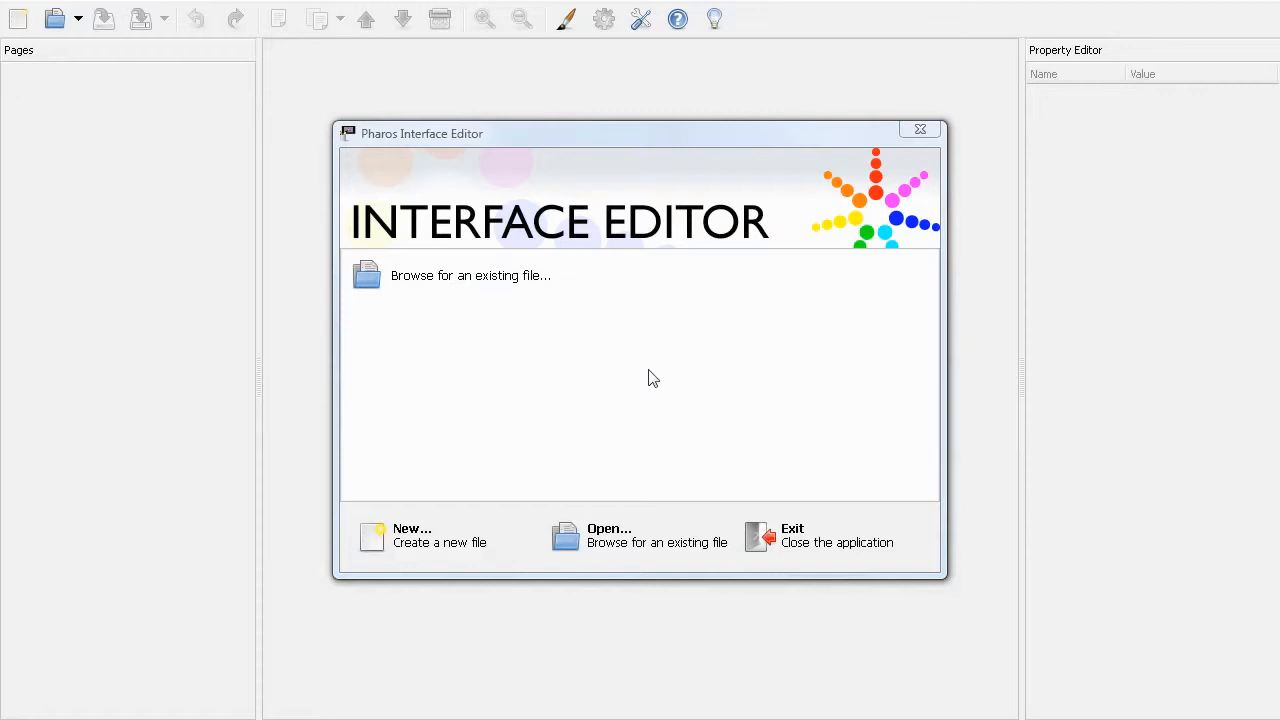
mouse_move(560, 484)
type("Screencast")
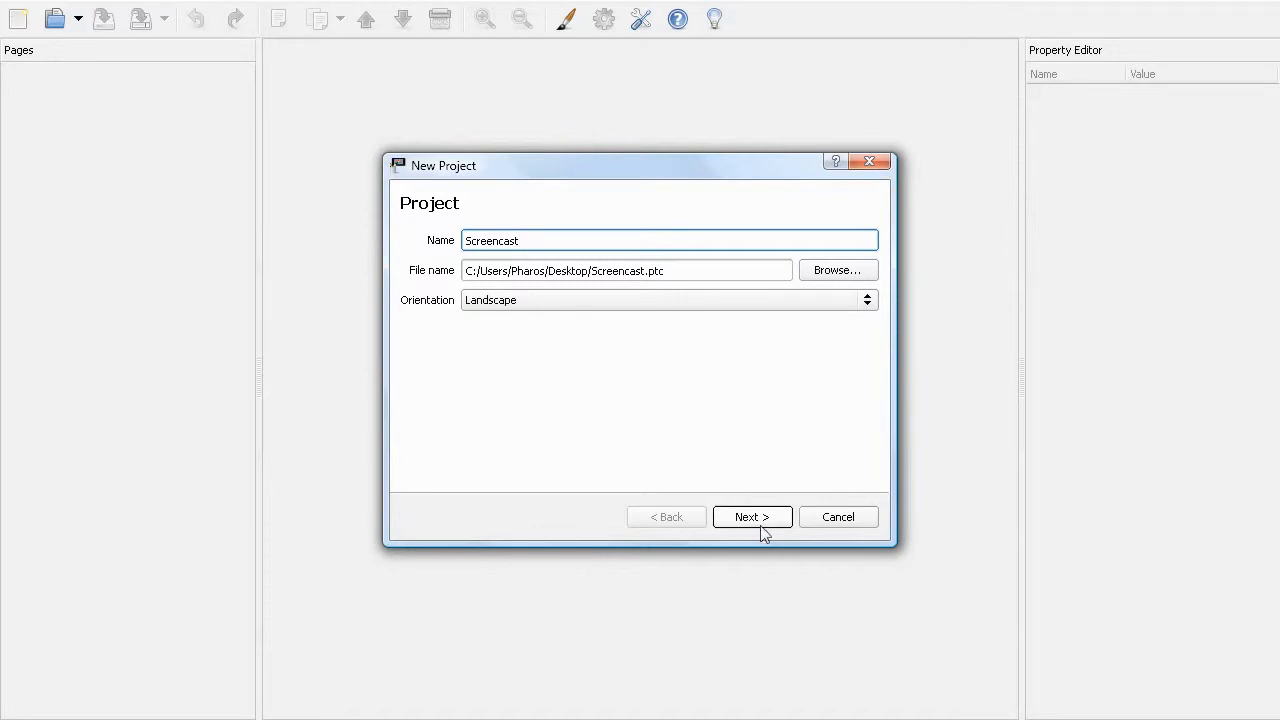
Name the new landscape project 'Screencast', choose the cyan theme and continue to page creation
left_click(752, 516)
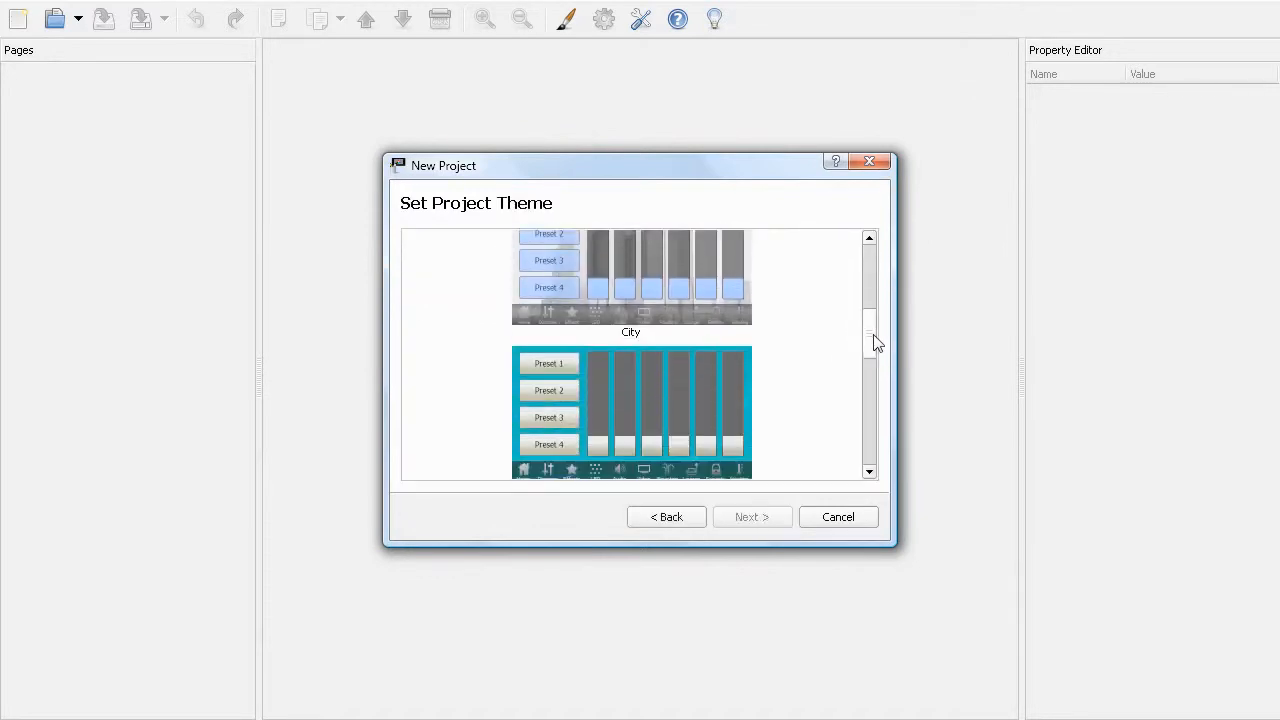
scroll("down", 3)
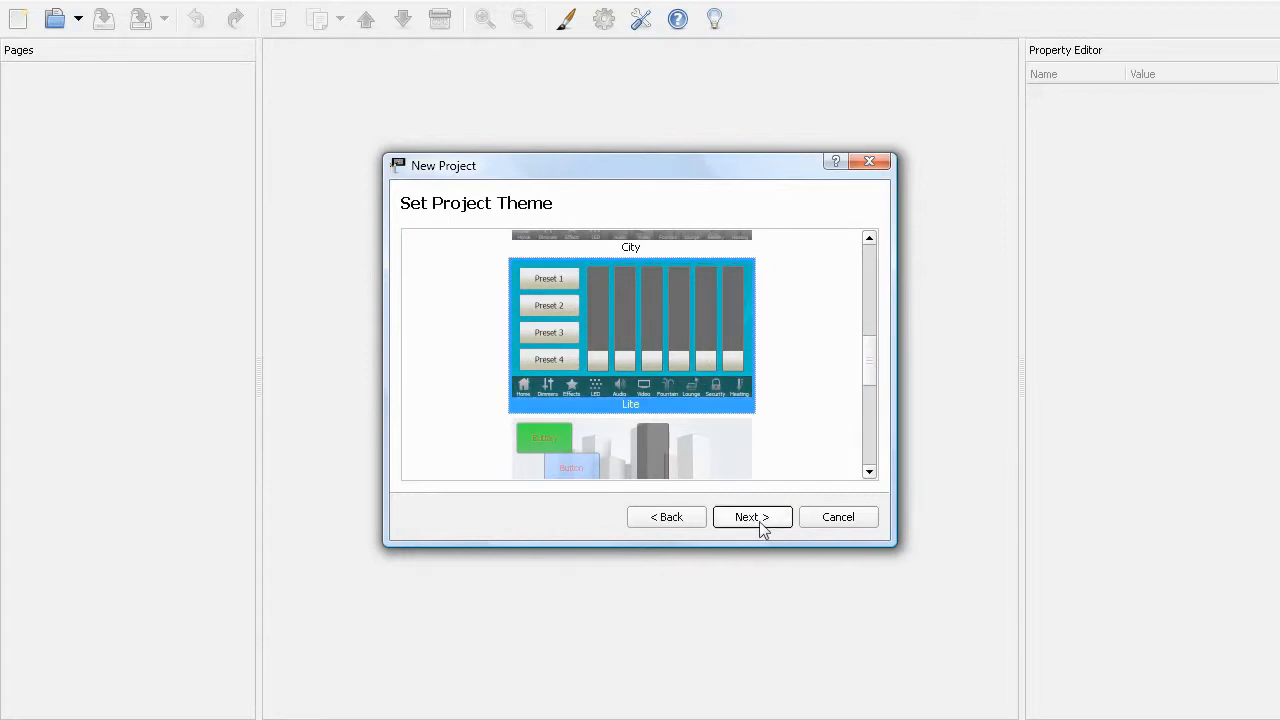
left_click(752, 516)
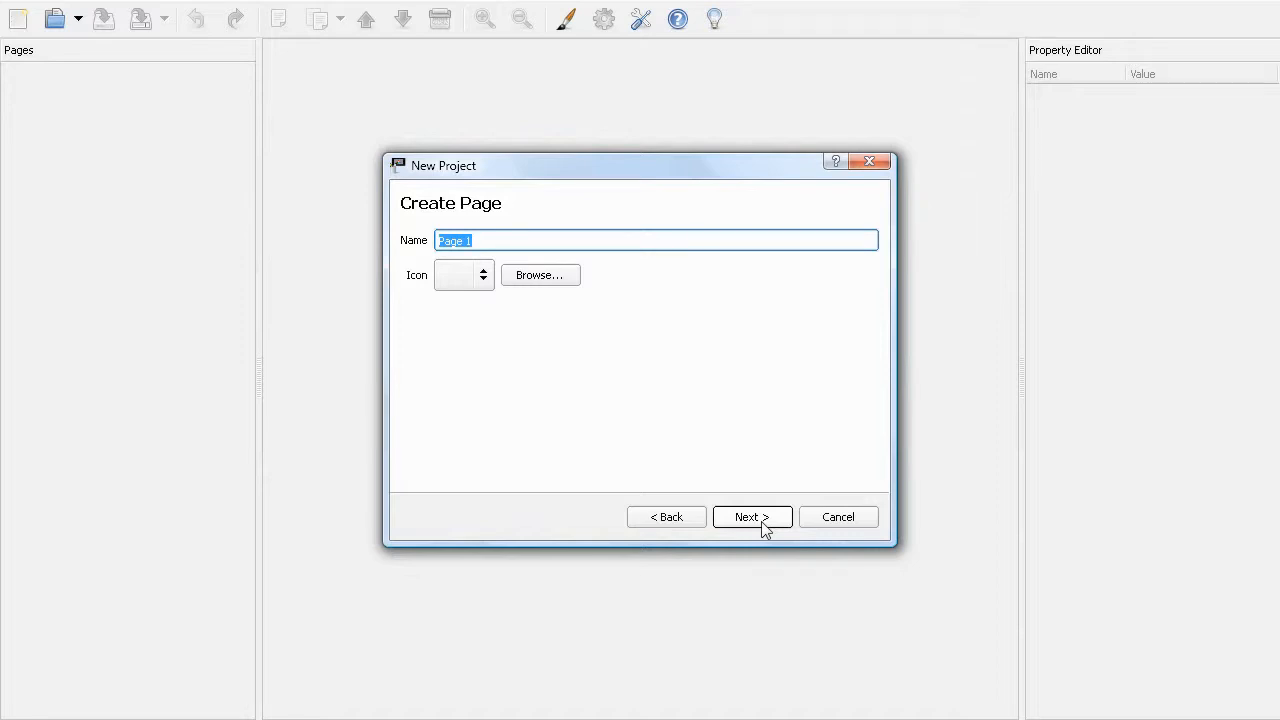
Create a page named 'Home' with an image background
type("Home")
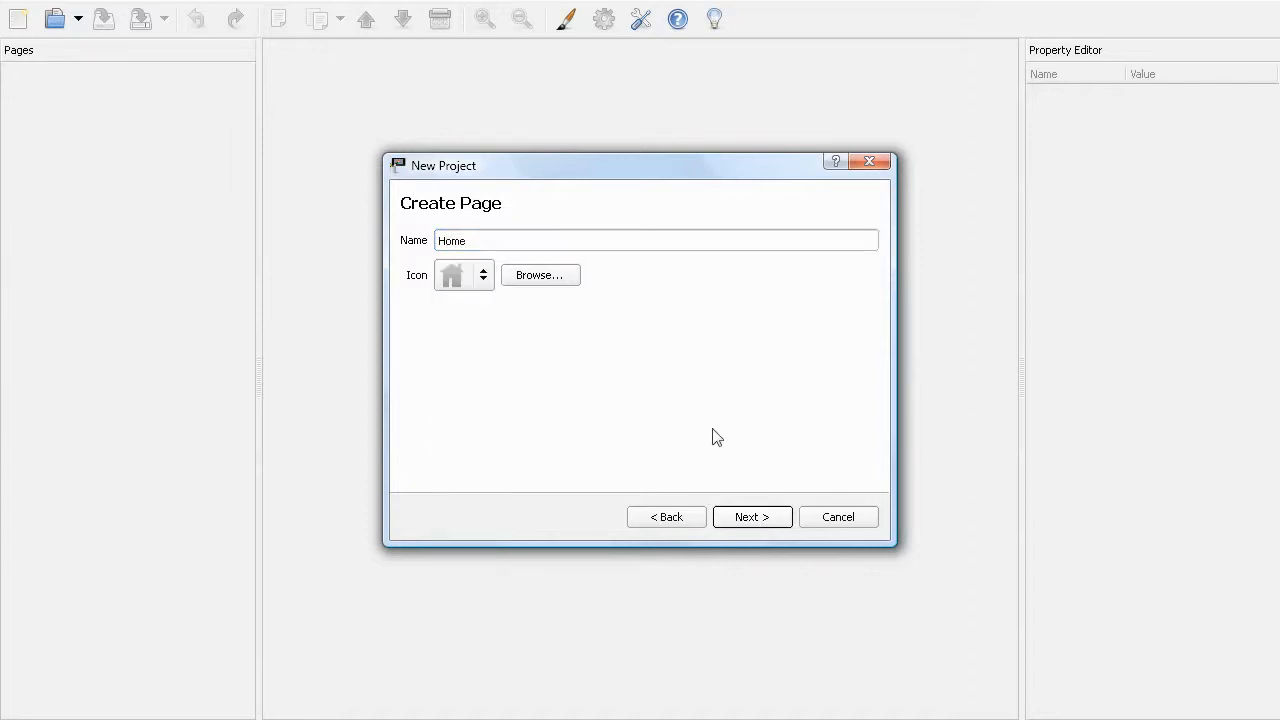
left_click(752, 516)
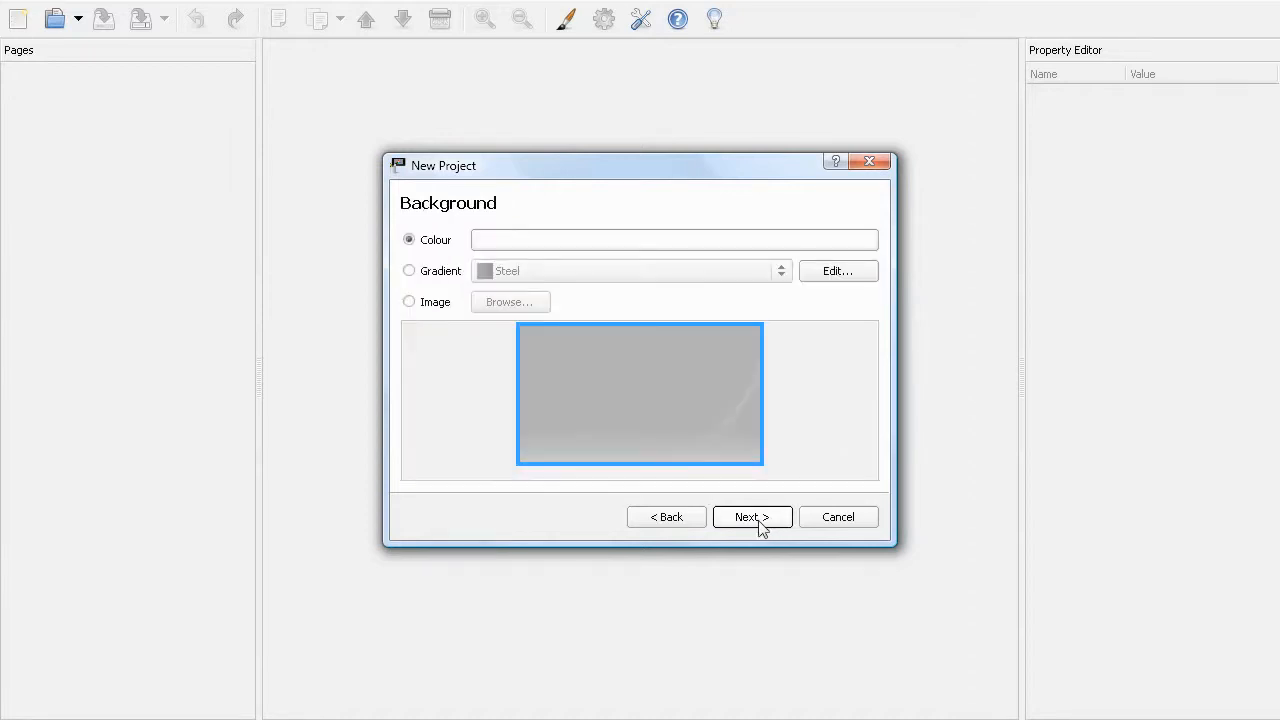
left_click(408, 300)
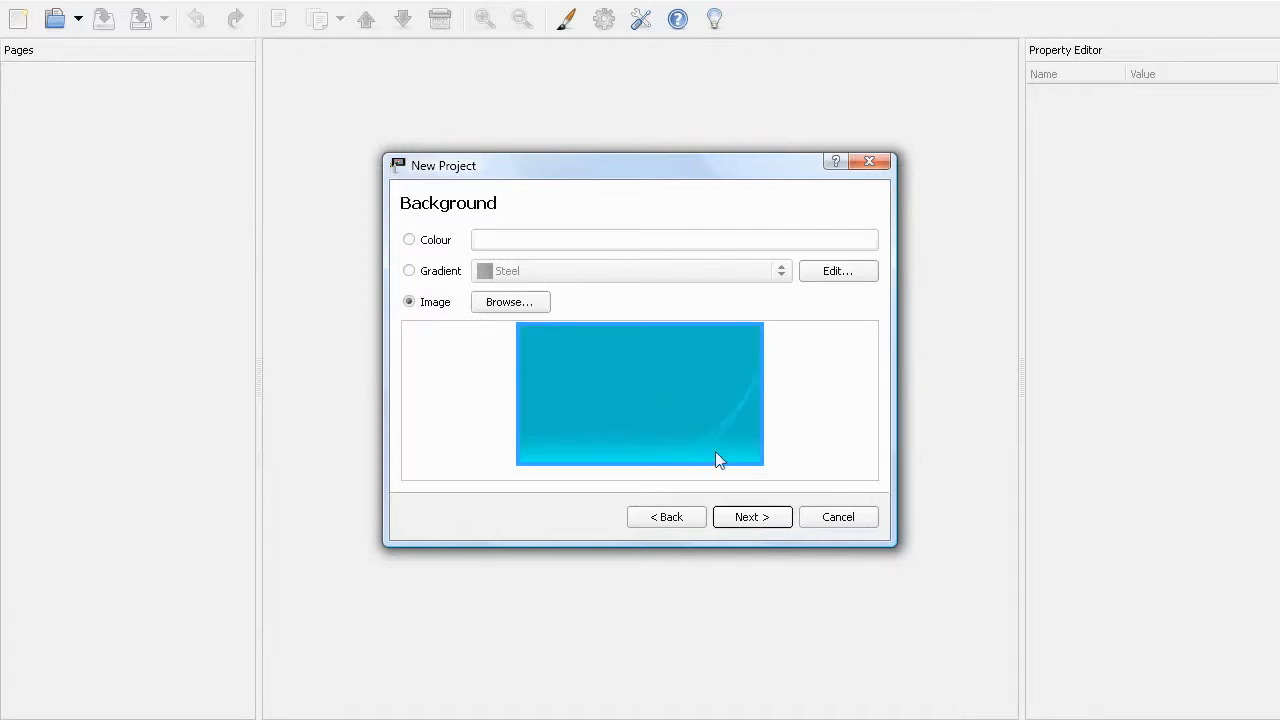
left_click(752, 516)
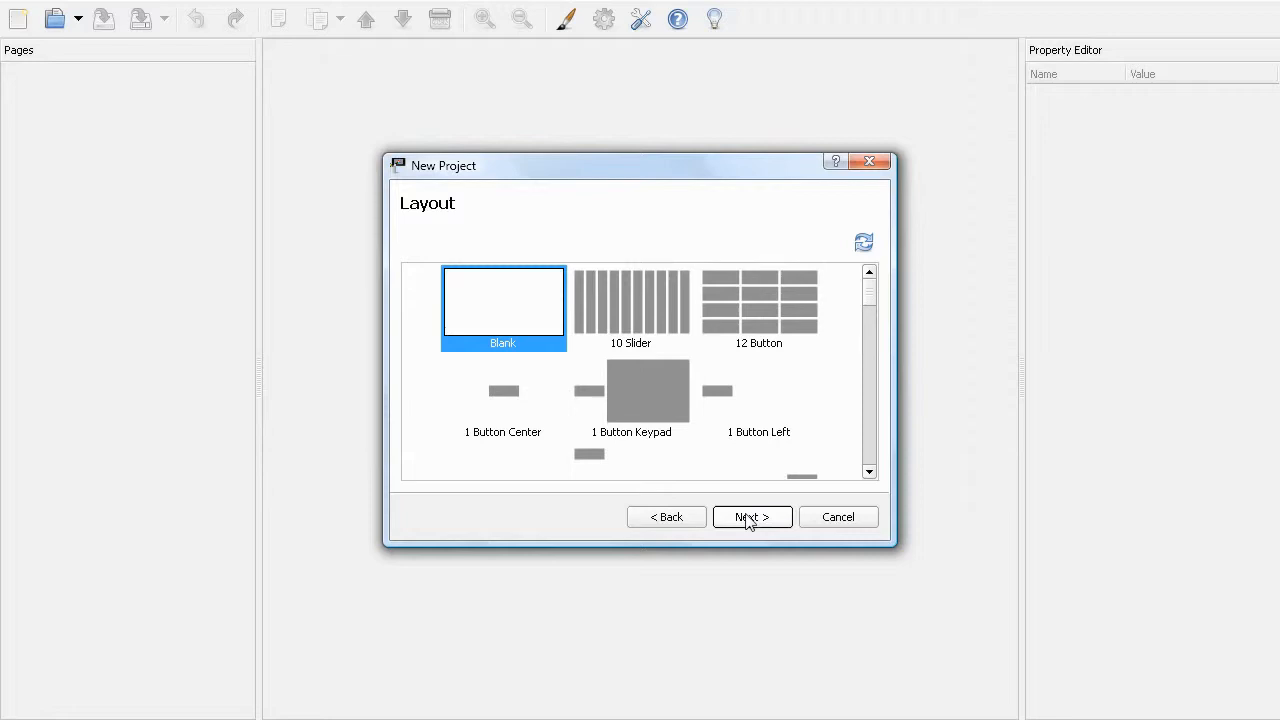
Give the Home page the 12 Button layout and a page switcher, then finish the wizard
left_click(758, 308)
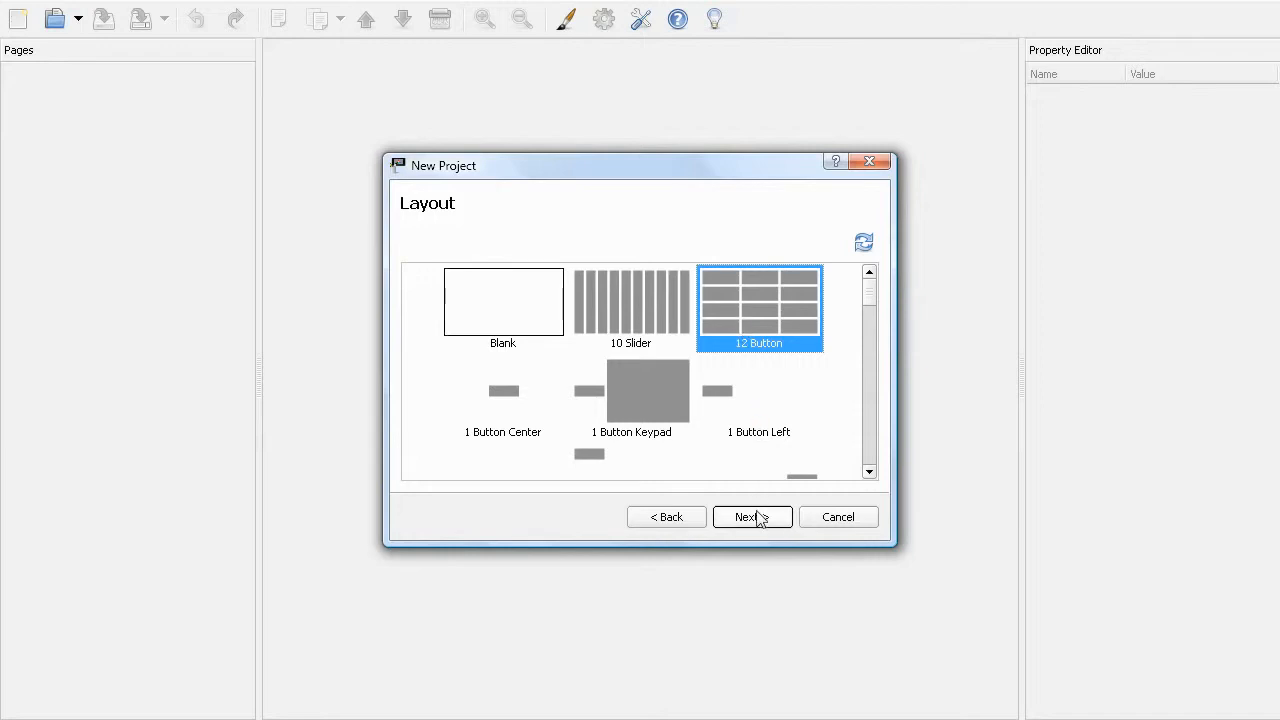
left_click(746, 516)
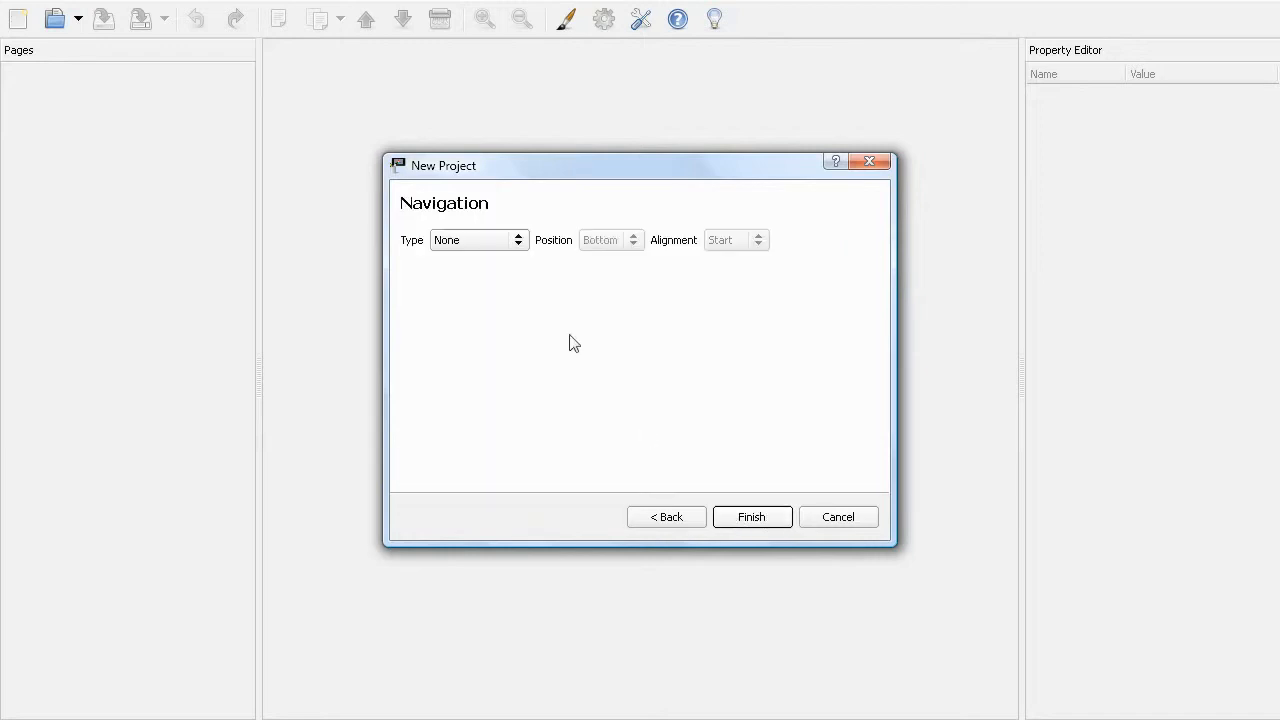
left_click(478, 240)
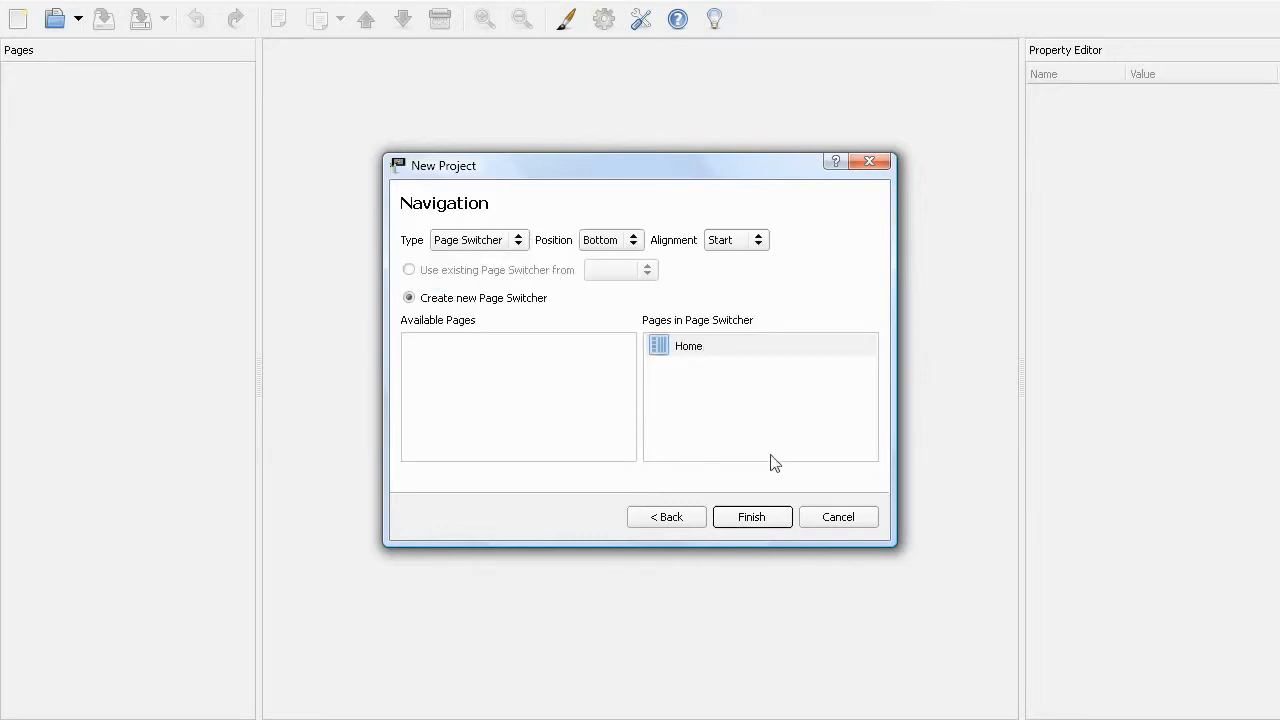
mouse_move(752, 516)
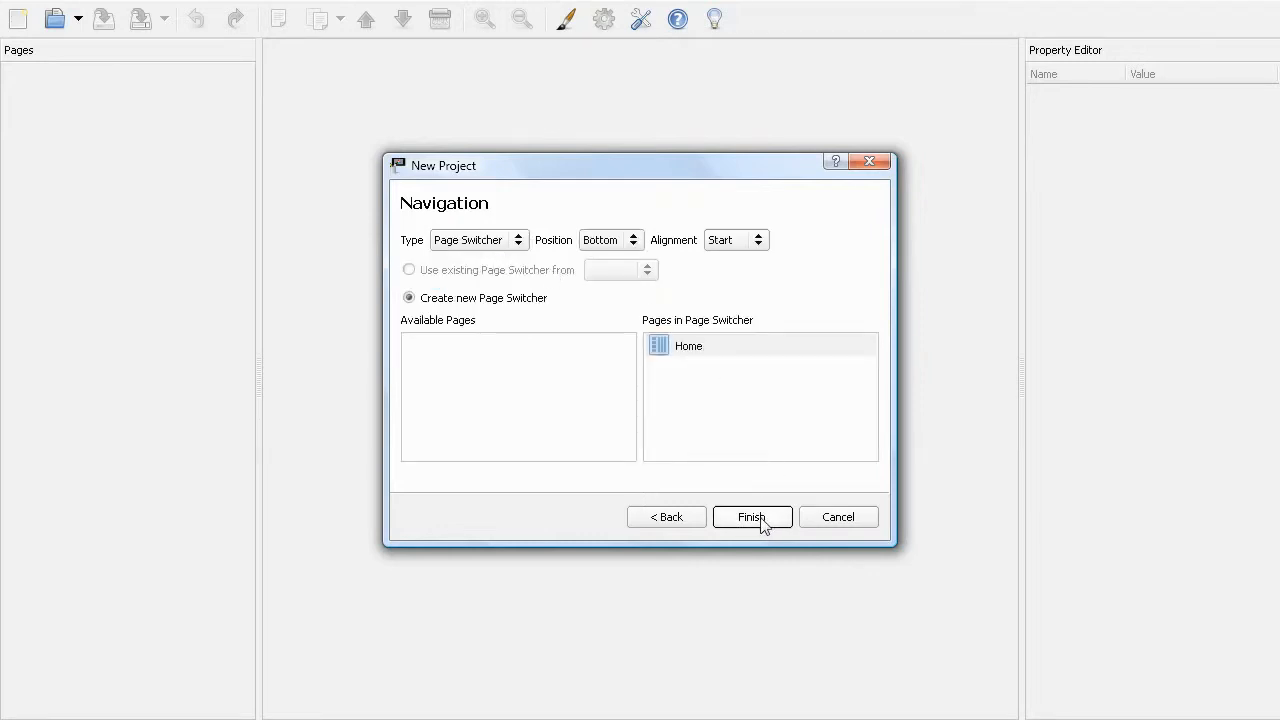
left_click(752, 516)
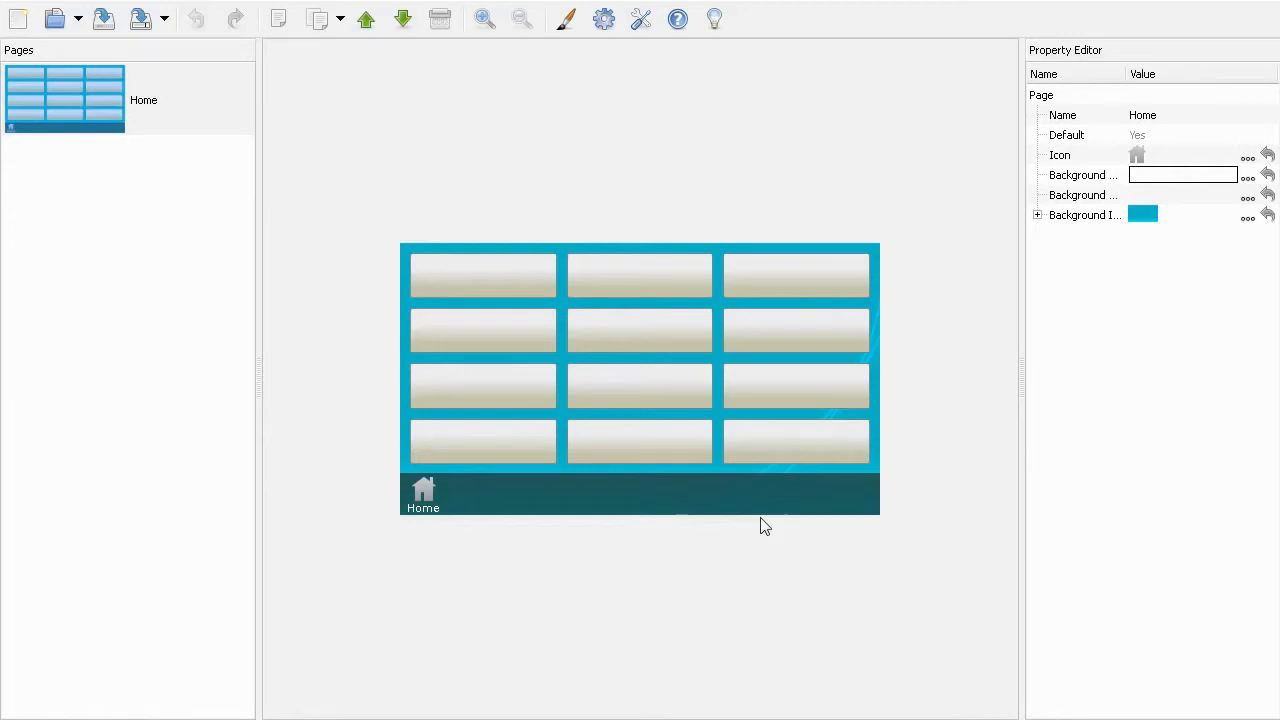
Add a new page named 'Colour Picker' keeping the image background
left_click(280, 18)
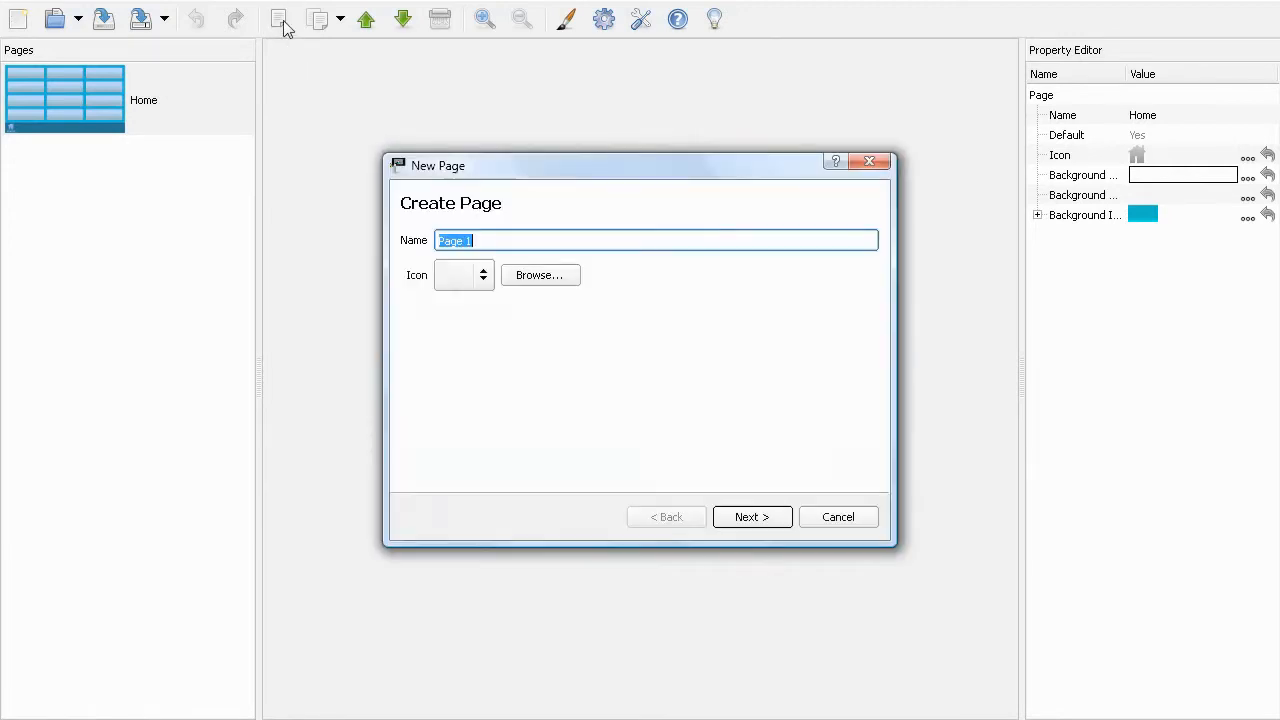
mouse_move(716, 344)
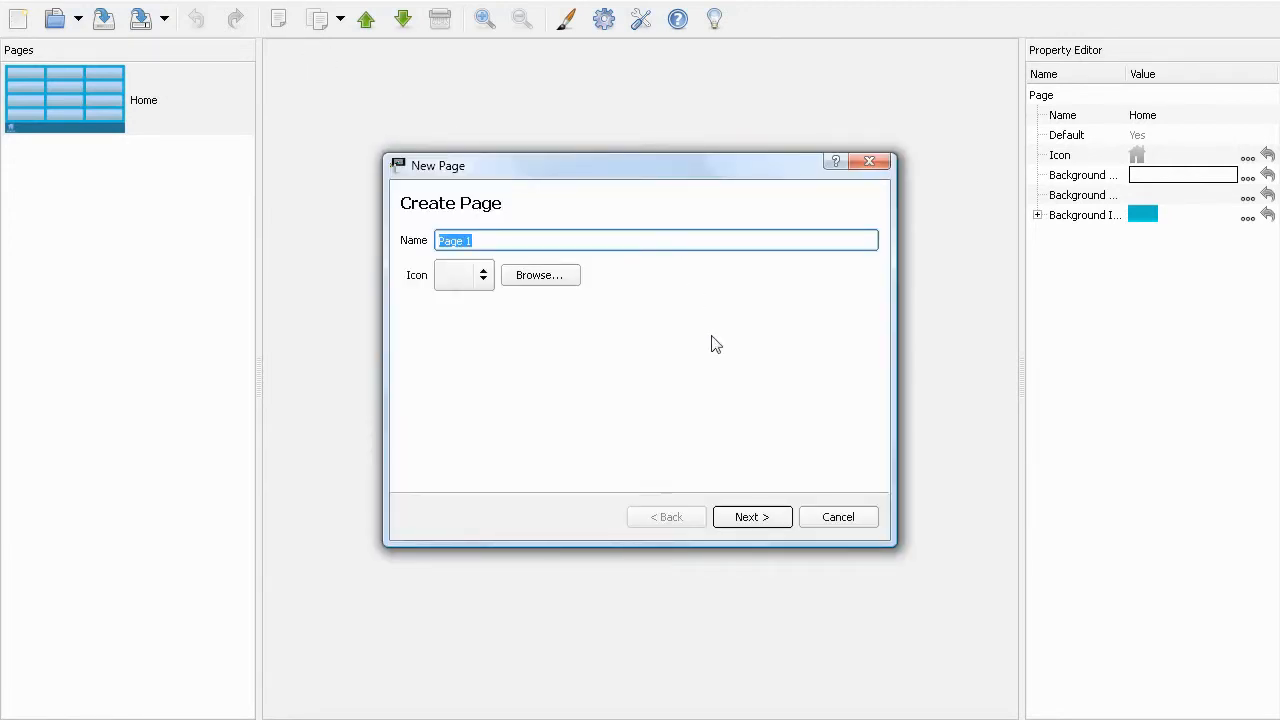
type("Colour")
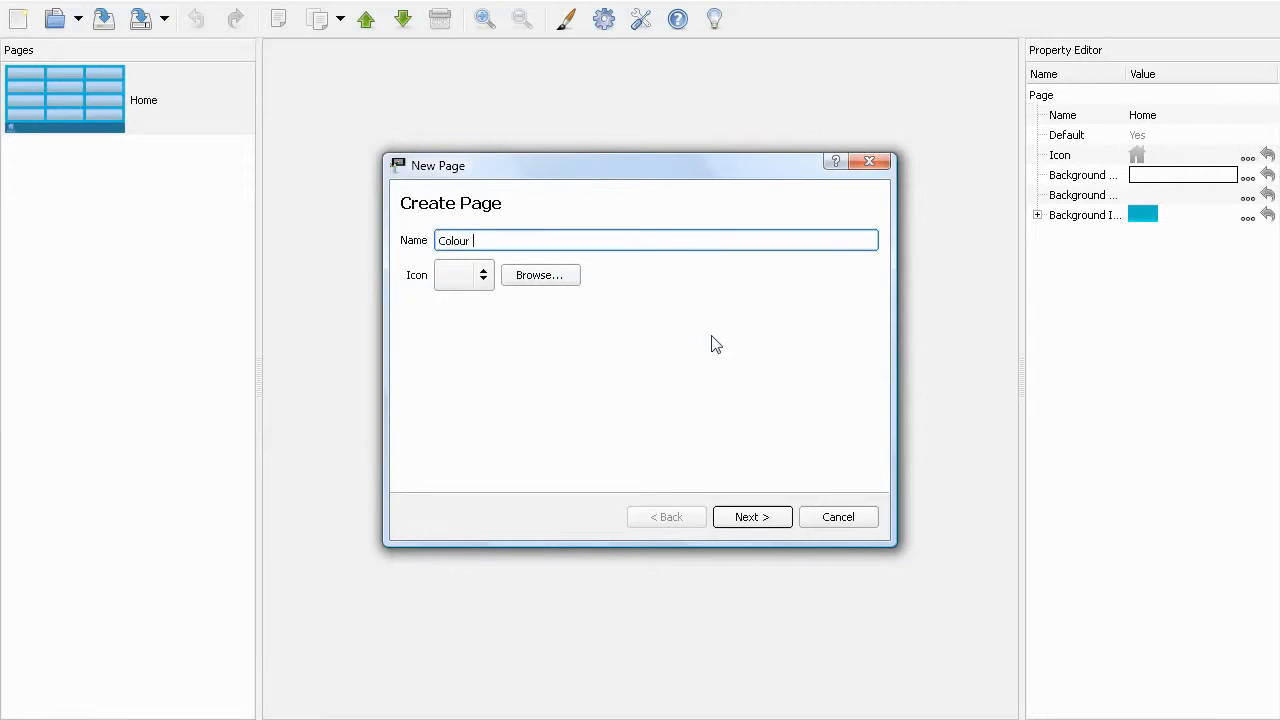
type("Picker")
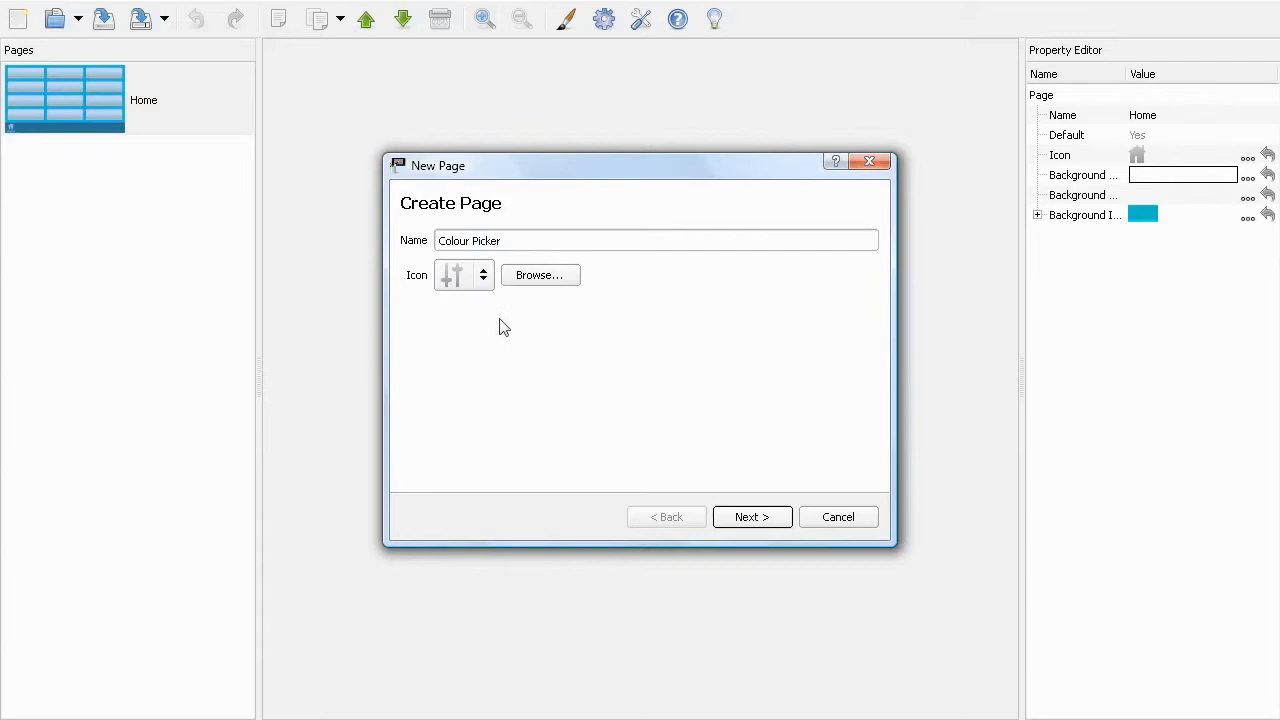
left_click(752, 516)
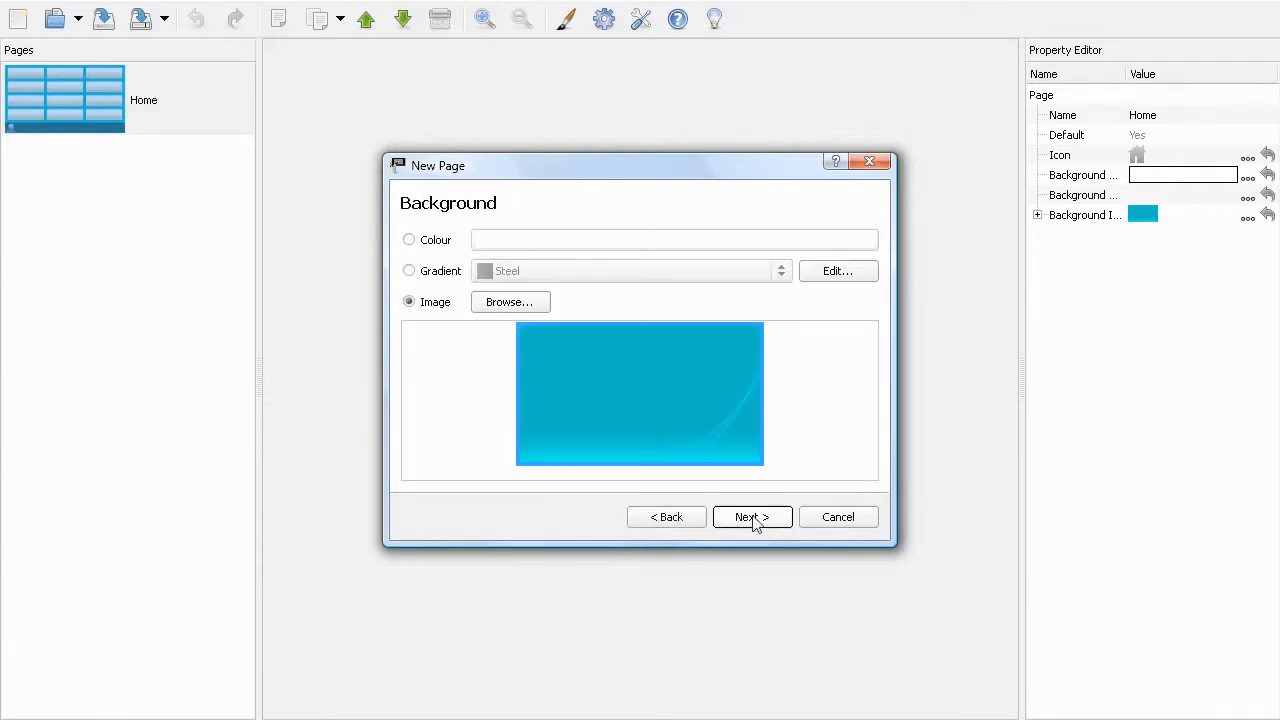
left_click(752, 516)
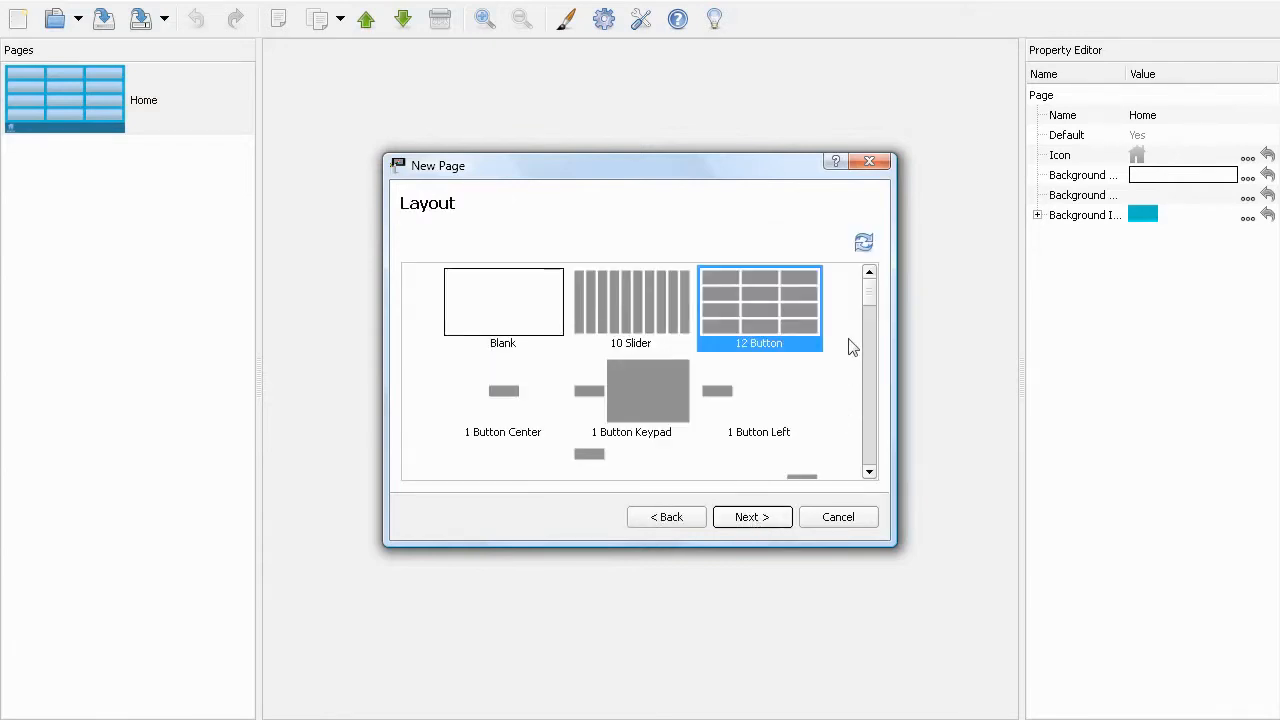
Give the Colour Picker page the 3 Slider Colour layout on the existing page switcher and finish
scroll("down", 3)
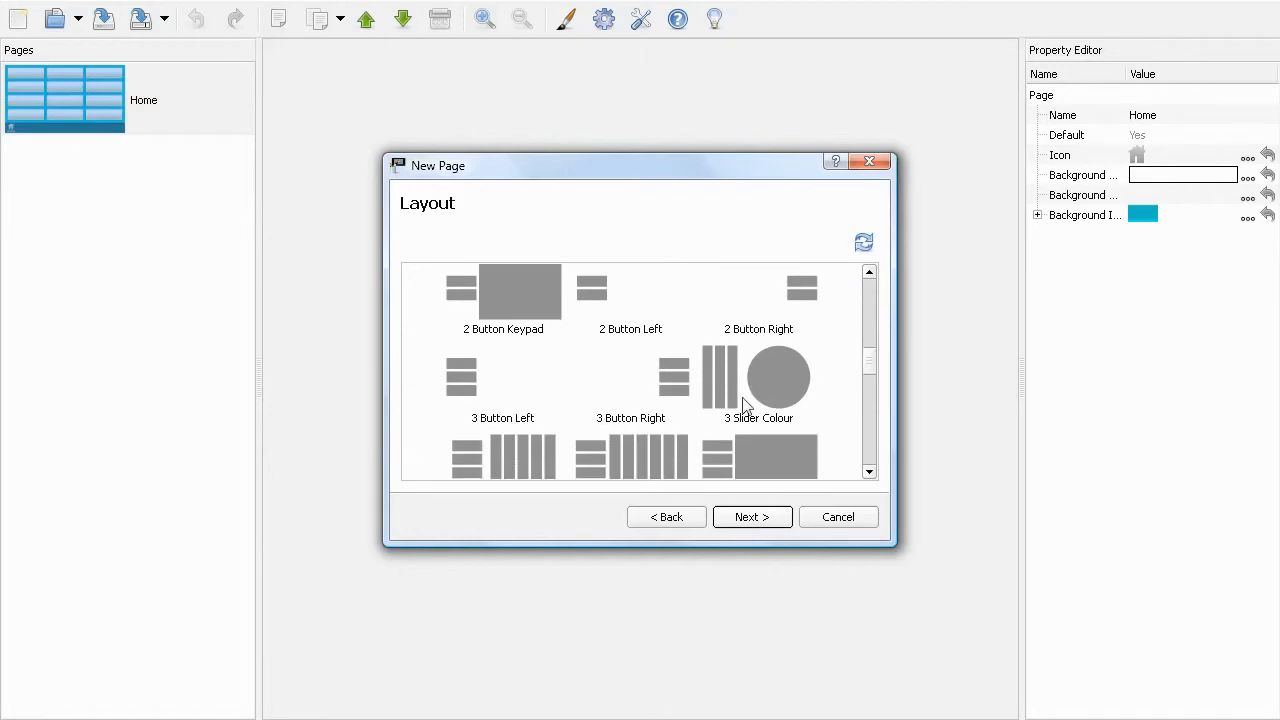
left_click(752, 516)
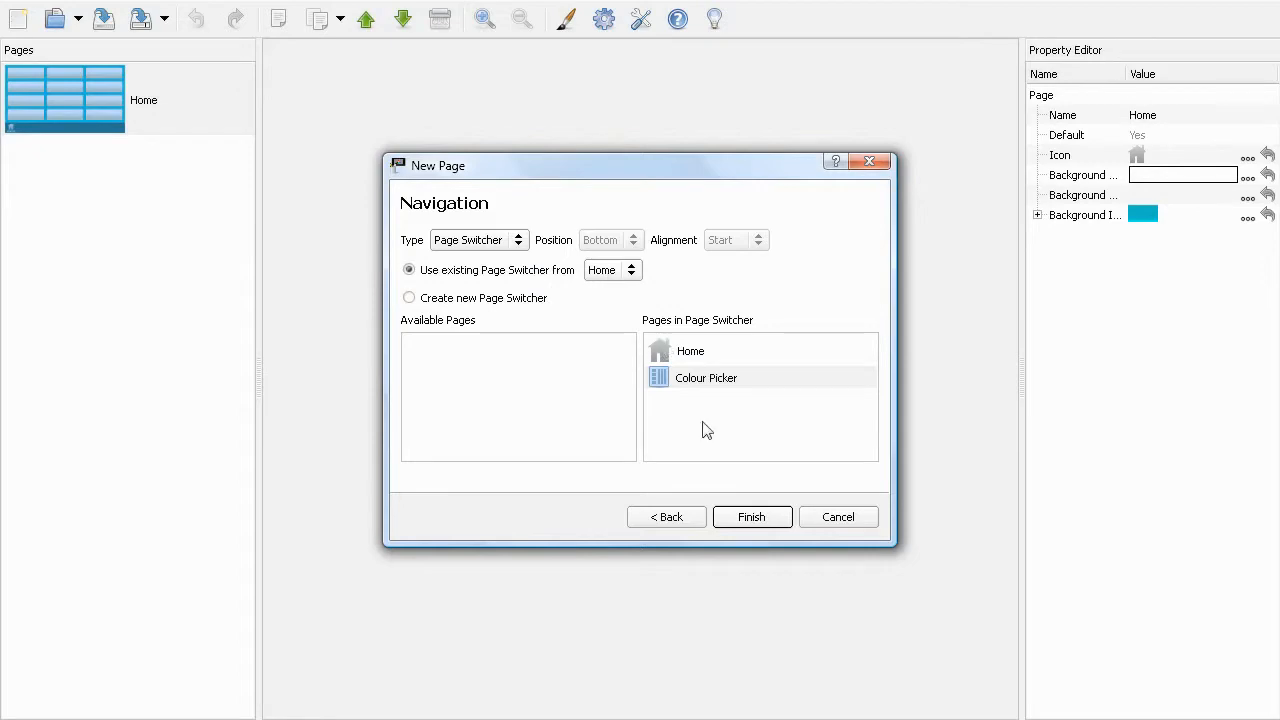
left_click(752, 516)
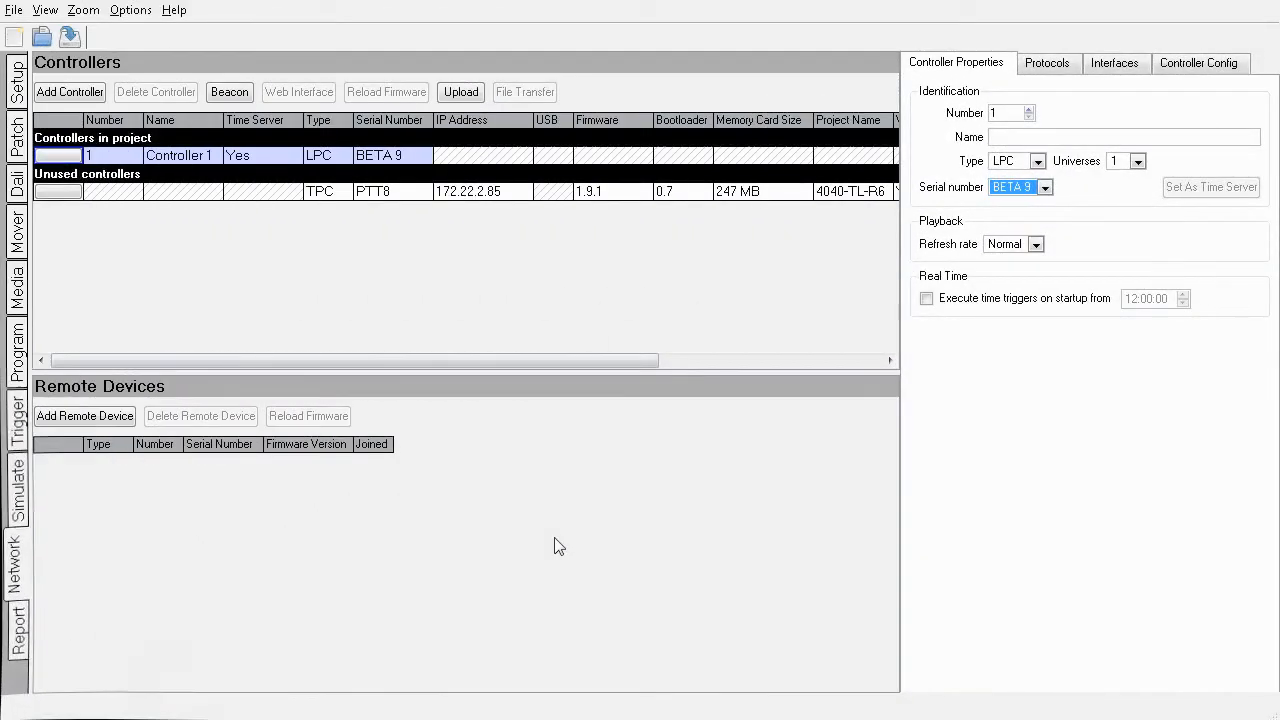
mouse_move(544, 504)
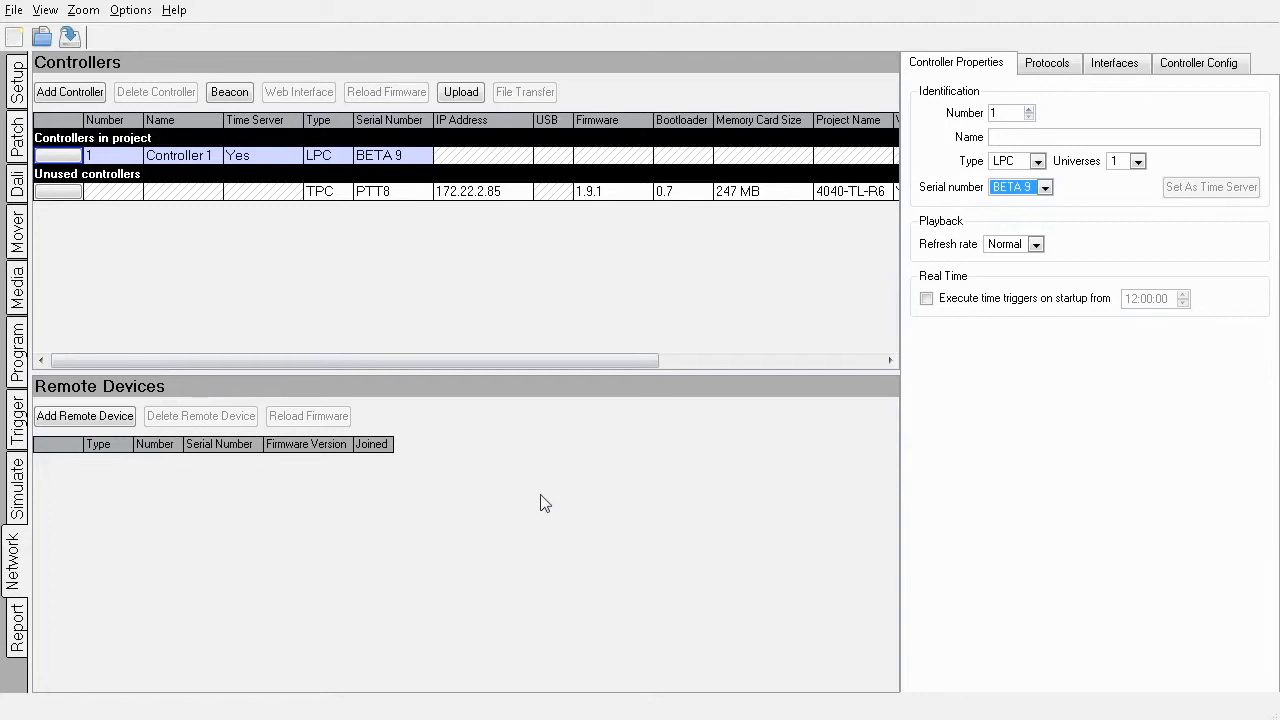
Add a TPC controller on unit PTT8 linked to the Screencast.ptc interface file and upload it
left_click(68, 92)
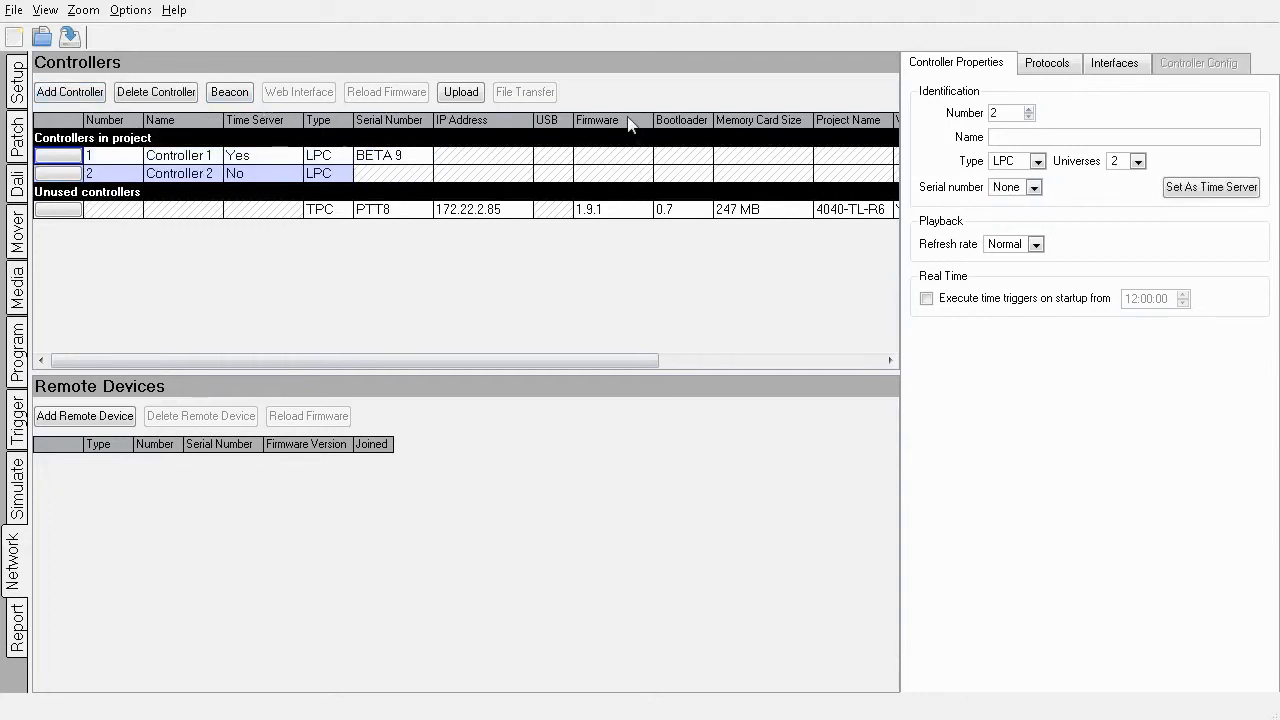
left_click(1010, 160)
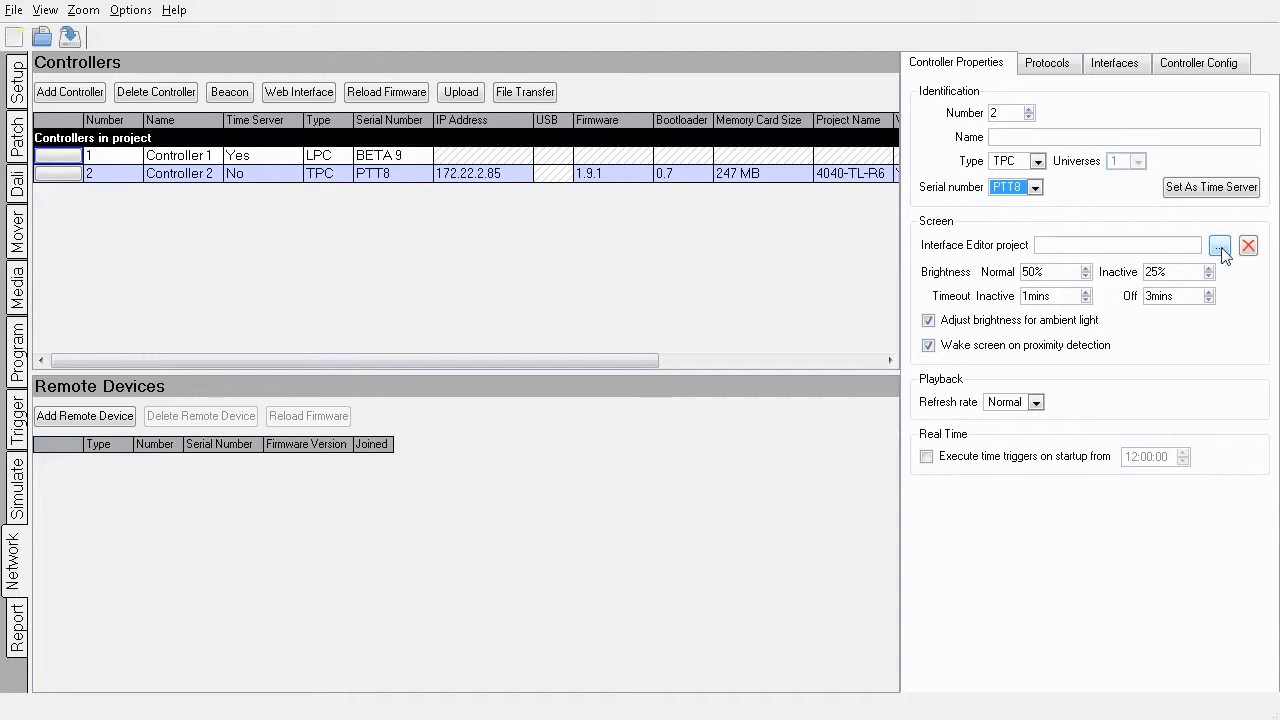
left_click(1220, 244)
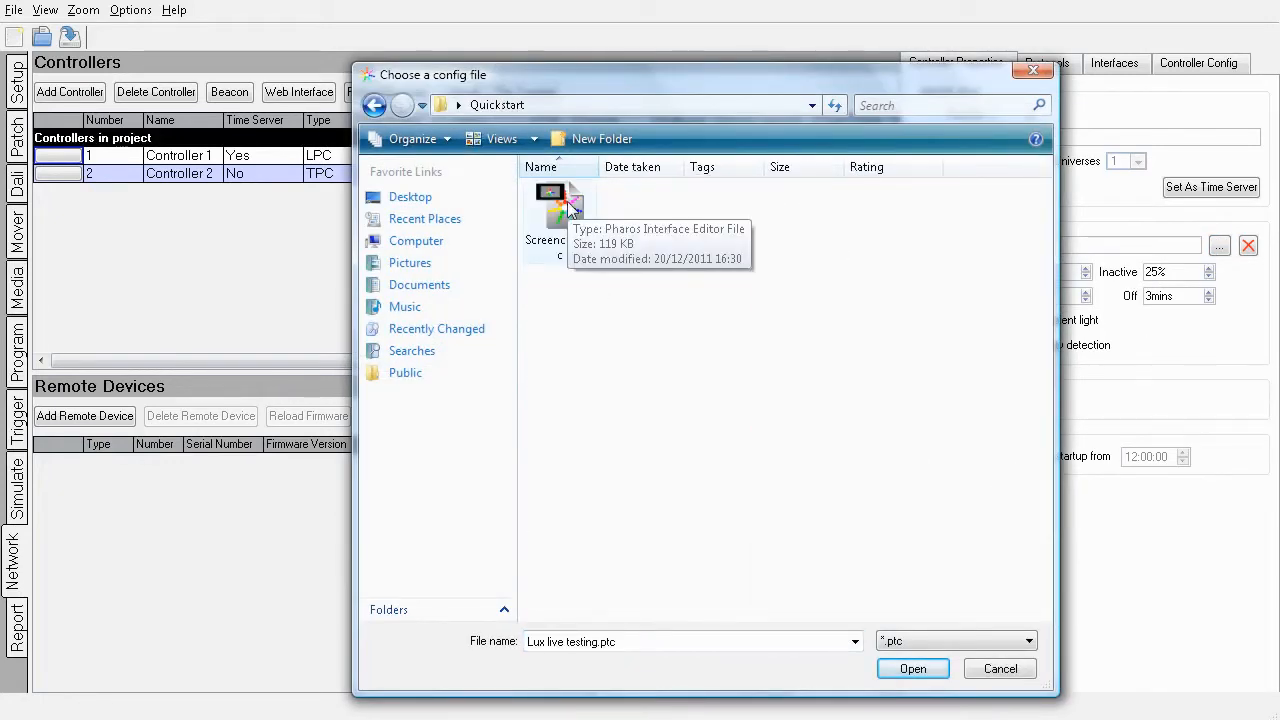
left_click(912, 668)
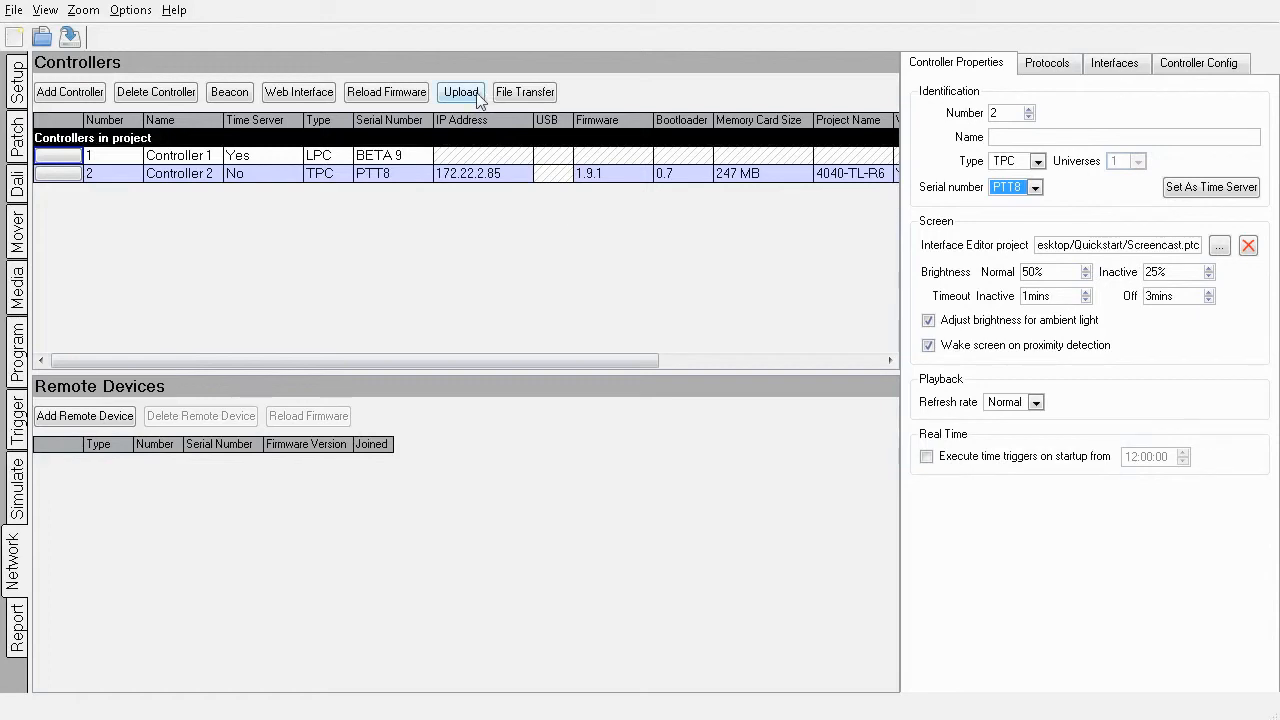
mouse_move(460, 92)
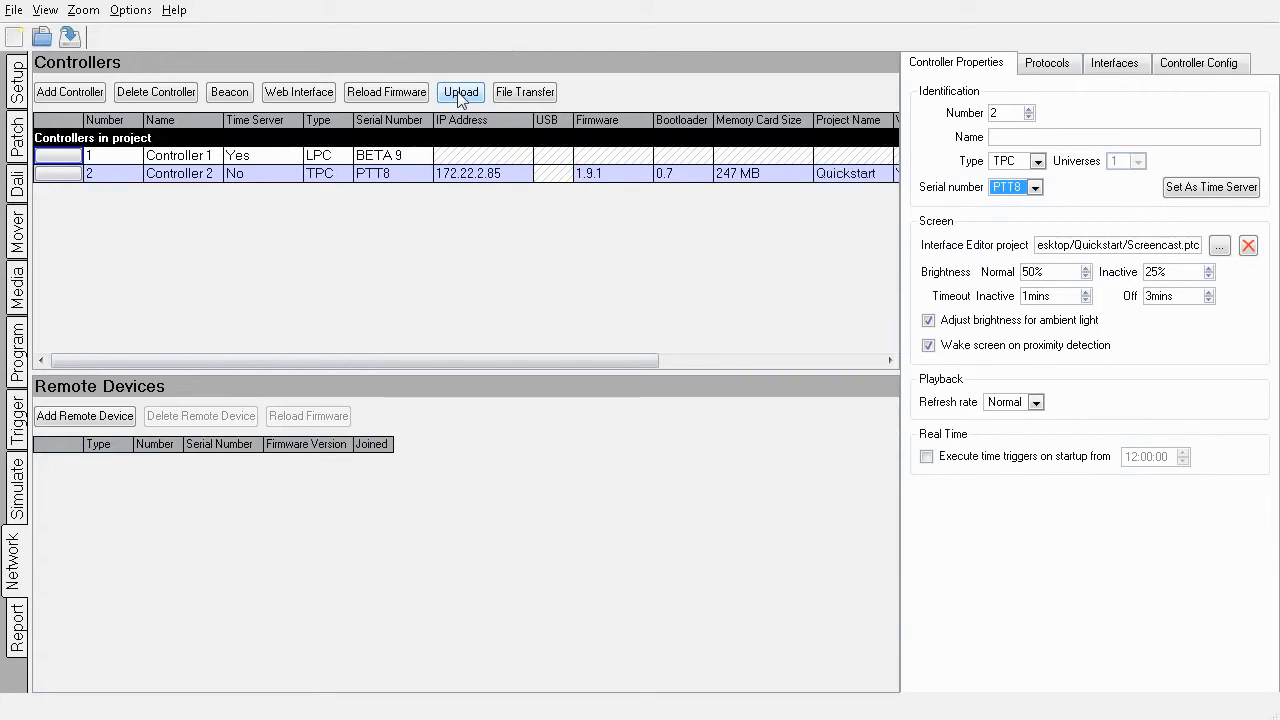
mouse_move(460, 92)
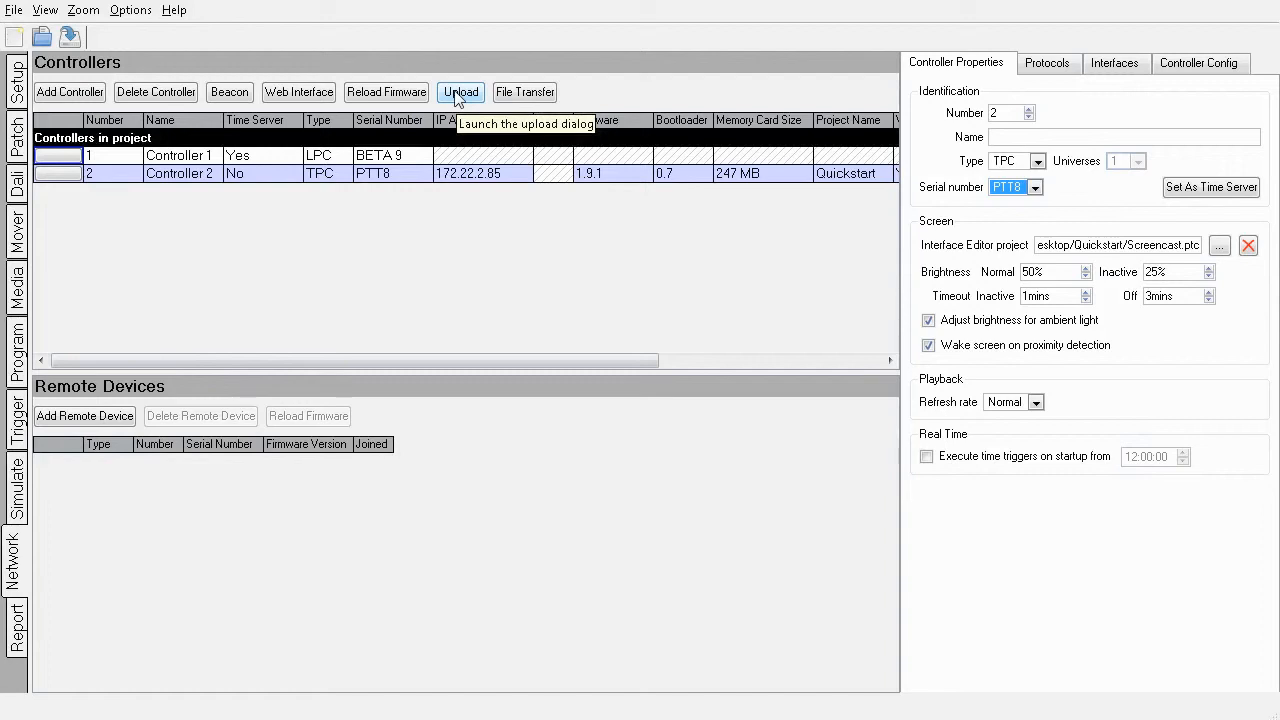
mouse_move(30, 450)
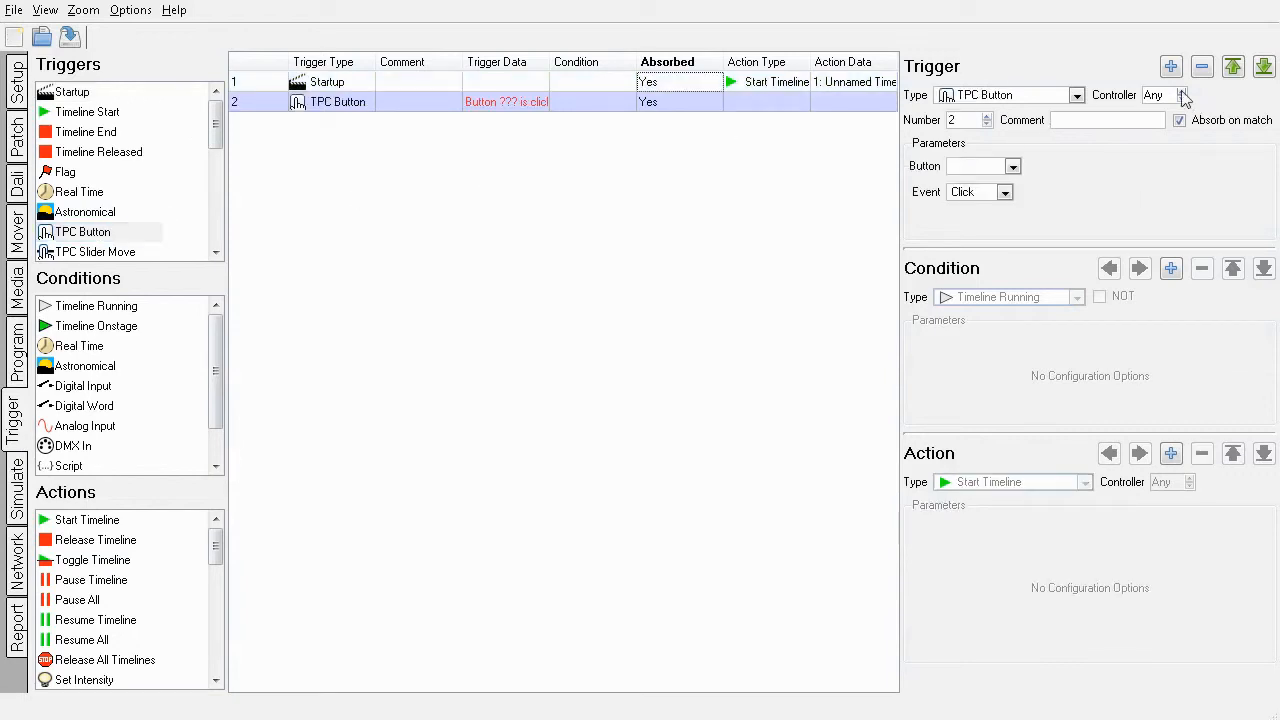
Set the TPC Button trigger to controller 2, button001, Click event, starting '1: Unnamed Timeline'
left_click(1184, 96)
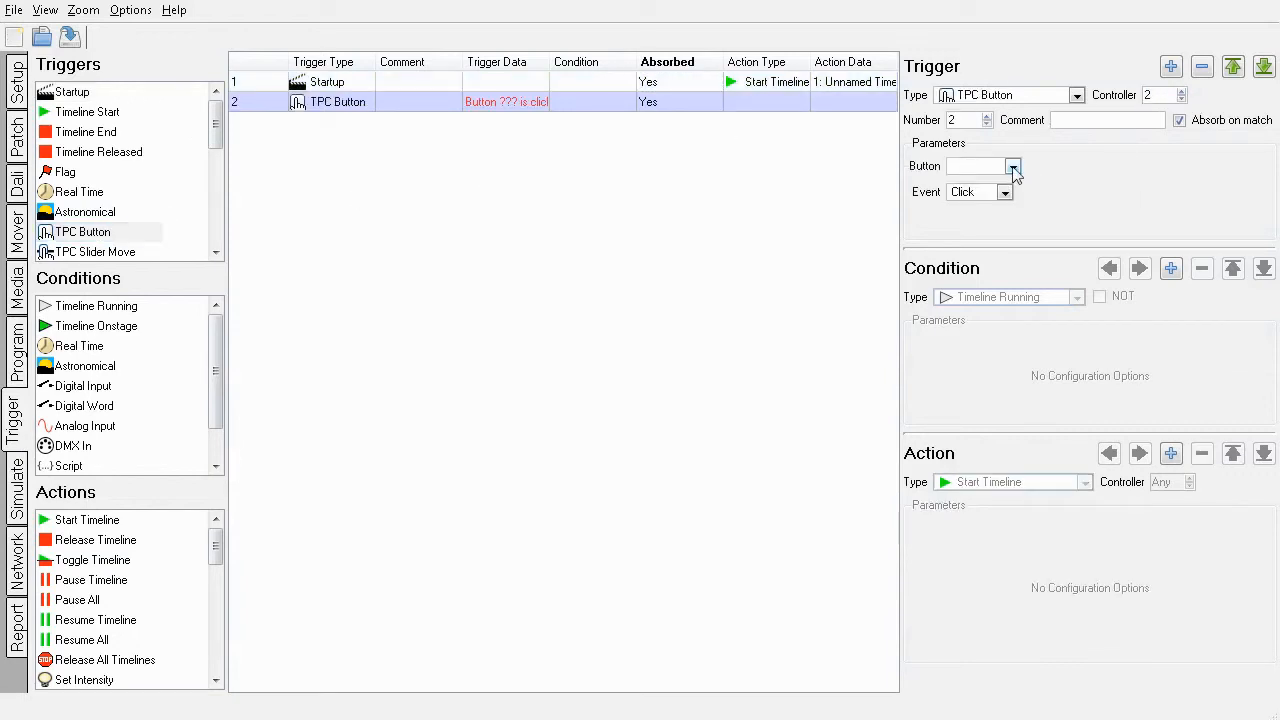
left_click(1012, 166)
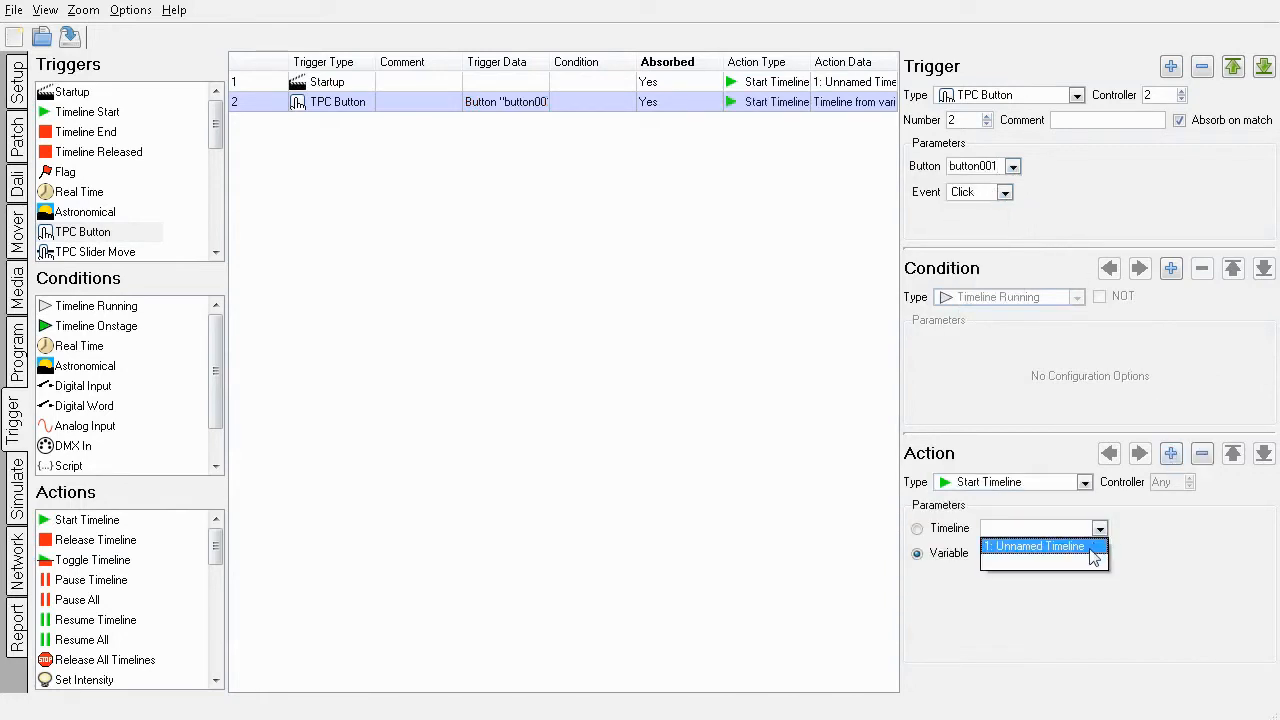
left_click(1036, 546)
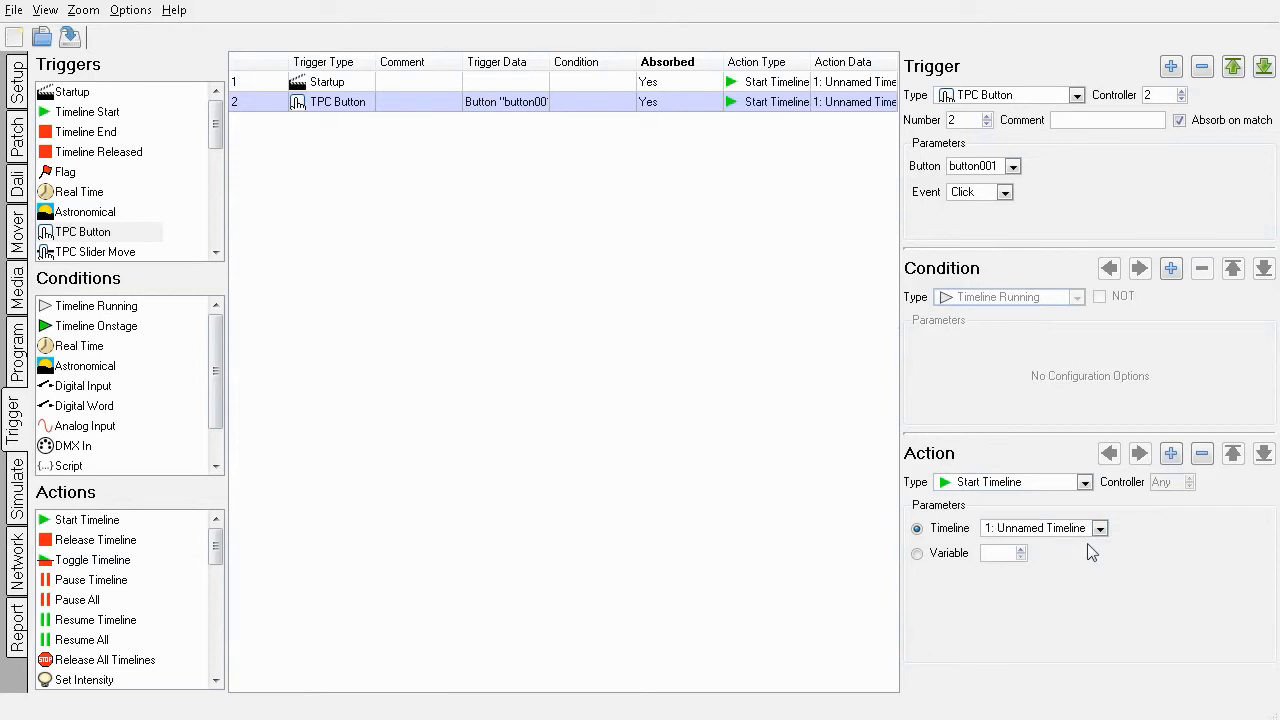